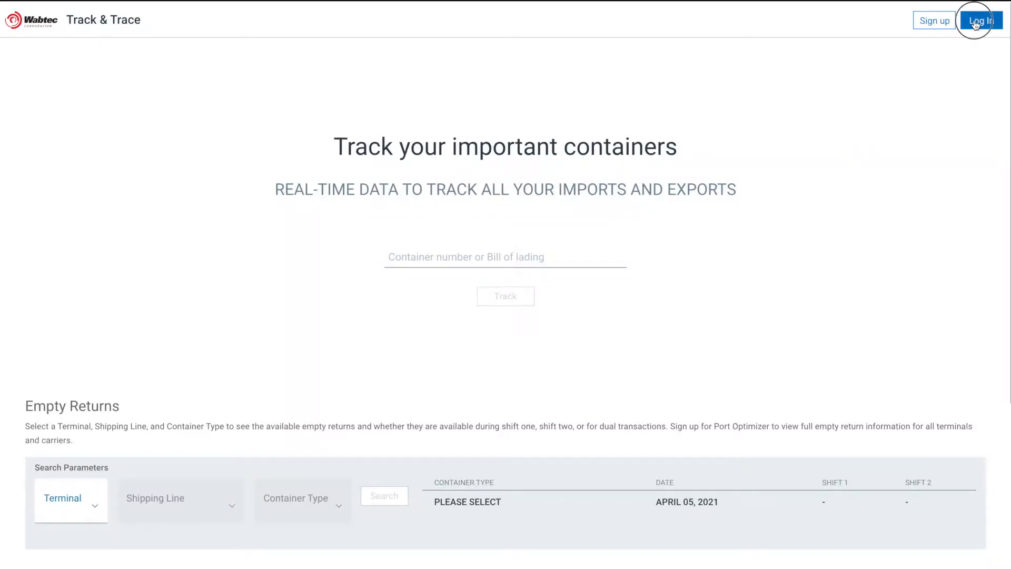
Sign in to the Port Optimizer tracking account with the entered email and password
{"action": "left_click", "coordinate": [980, 20]}
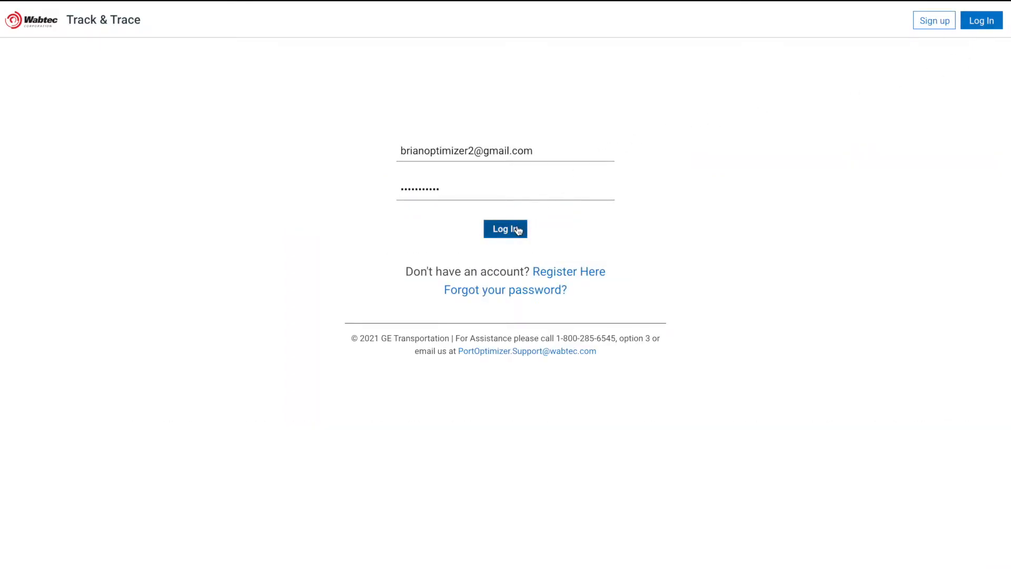
{"action": "left_click", "coordinate": [505, 229]}
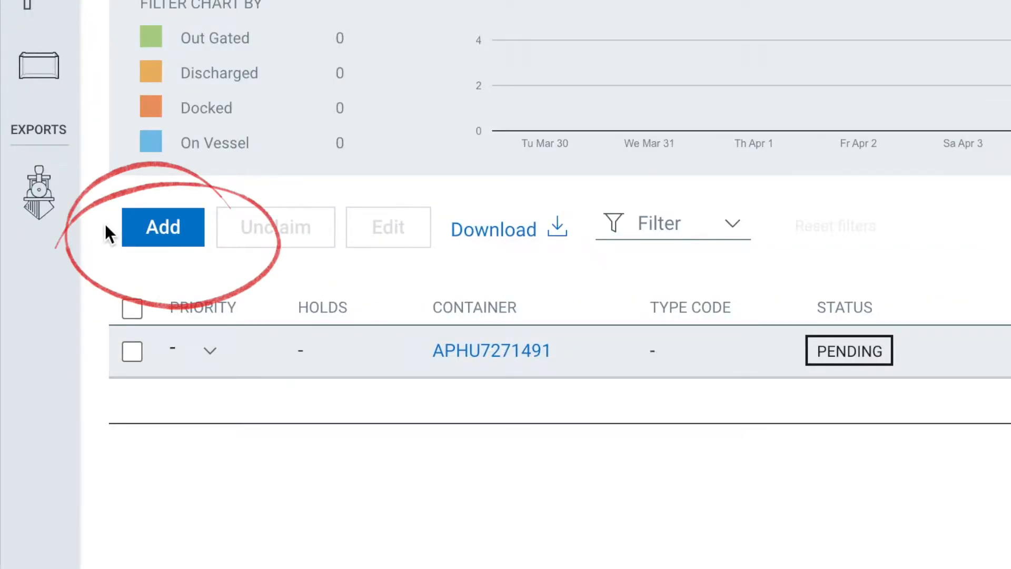
Add and submit the 25 pasted container numbers for tracking
{"action": "left_click", "coordinate": [162, 227]}
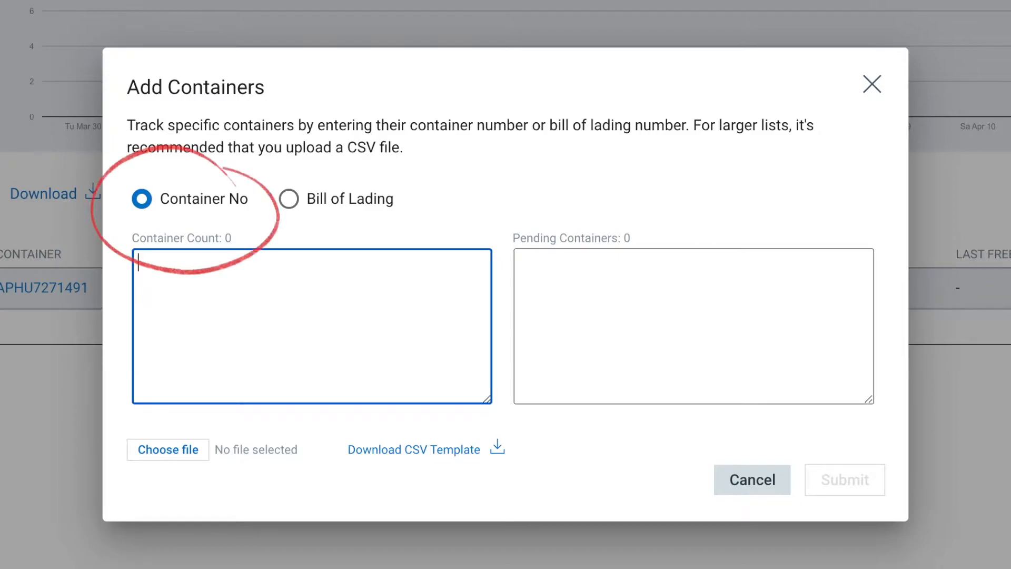
{"action": "mouse_move", "coordinate": [351, 198]}
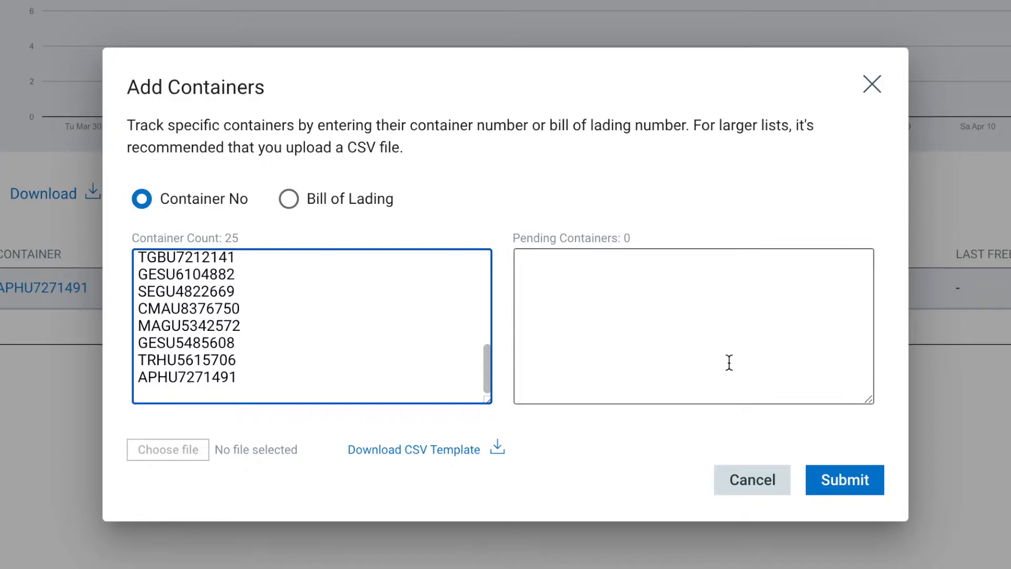
{"action": "left_click", "coordinate": [844, 479]}
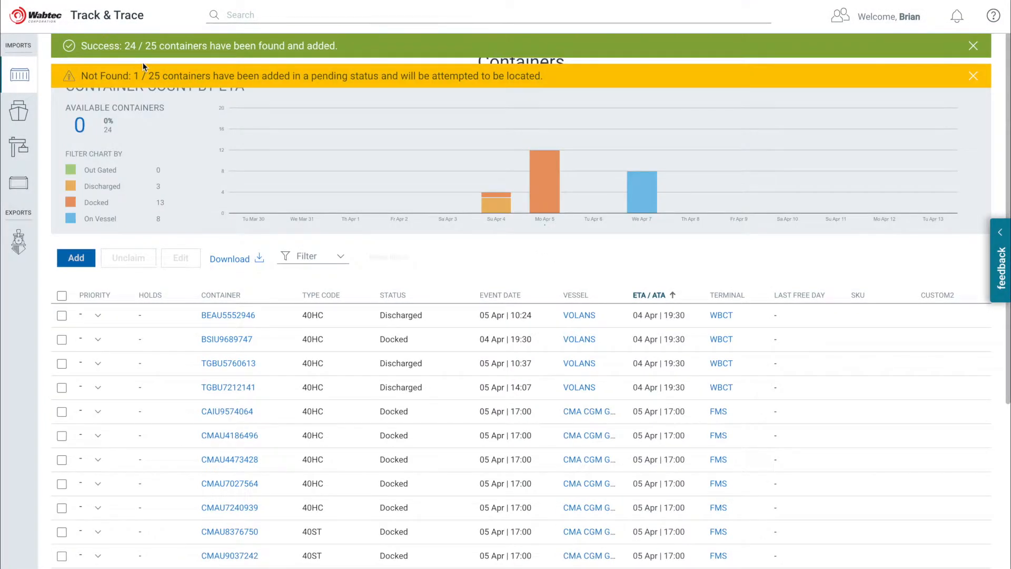
{"action": "scroll", "scroll_direction": "down", "scroll_amount": 3}
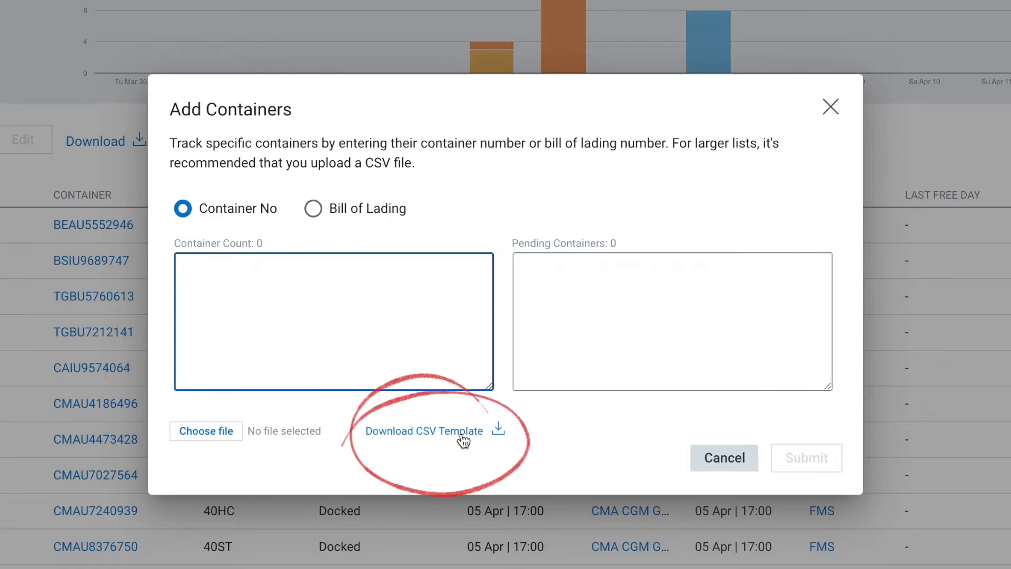
Download the Bulk_Claim_Template CSV template and save it into Downloads
{"action": "left_click", "coordinate": [423, 430]}
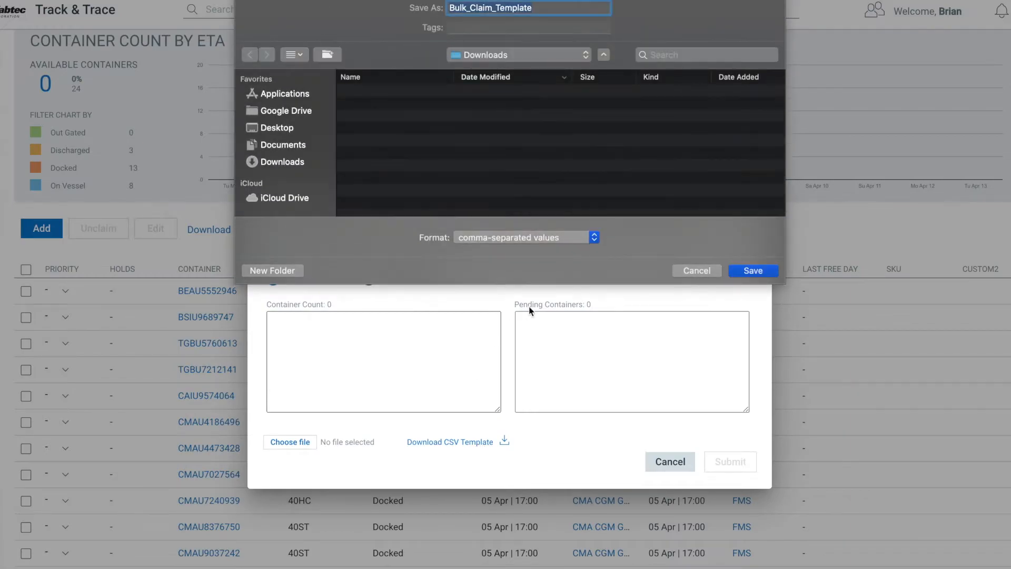
{"action": "left_click", "coordinate": [695, 270]}
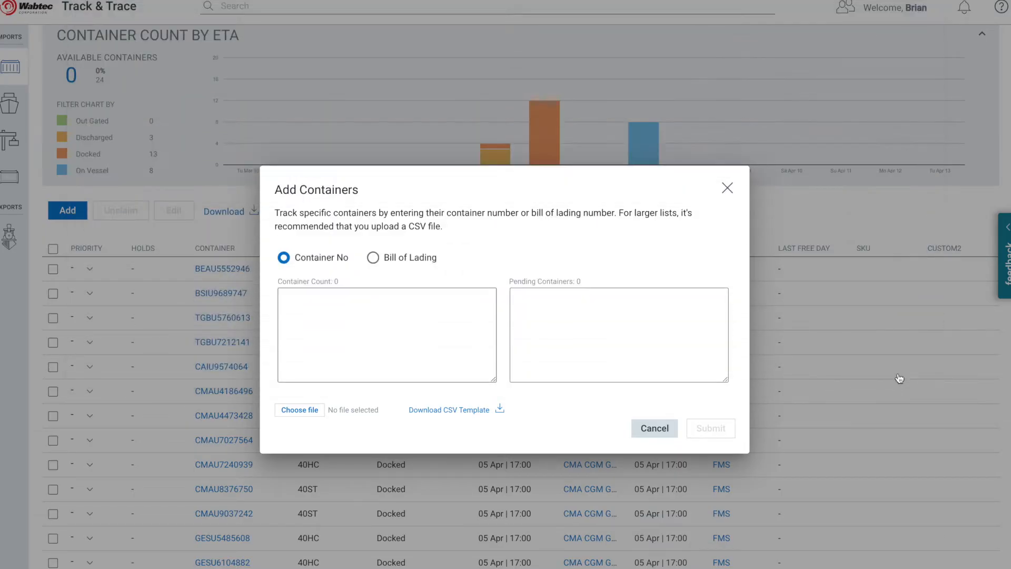
Upload and submit Bulk_Claim_Template.csv, accepting the unfound container as pending
{"action": "left_click", "coordinate": [299, 410]}
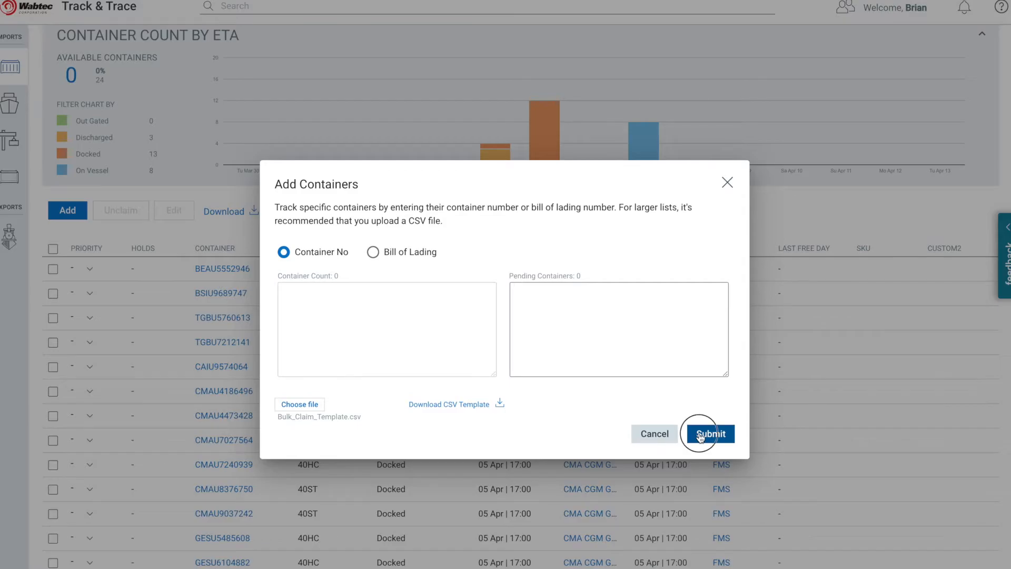
{"action": "left_click", "coordinate": [708, 434]}
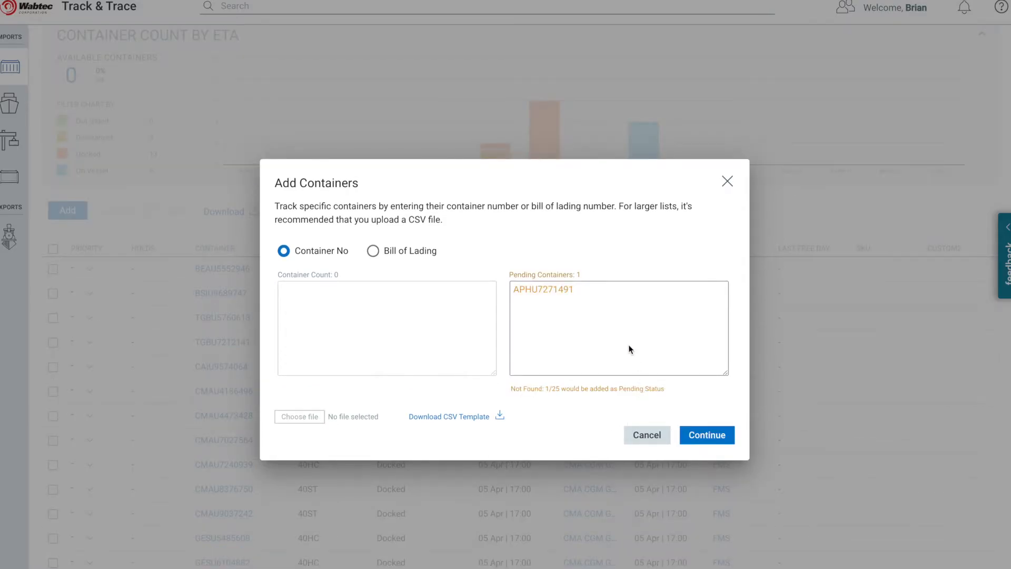
{"action": "left_click", "coordinate": [706, 434]}
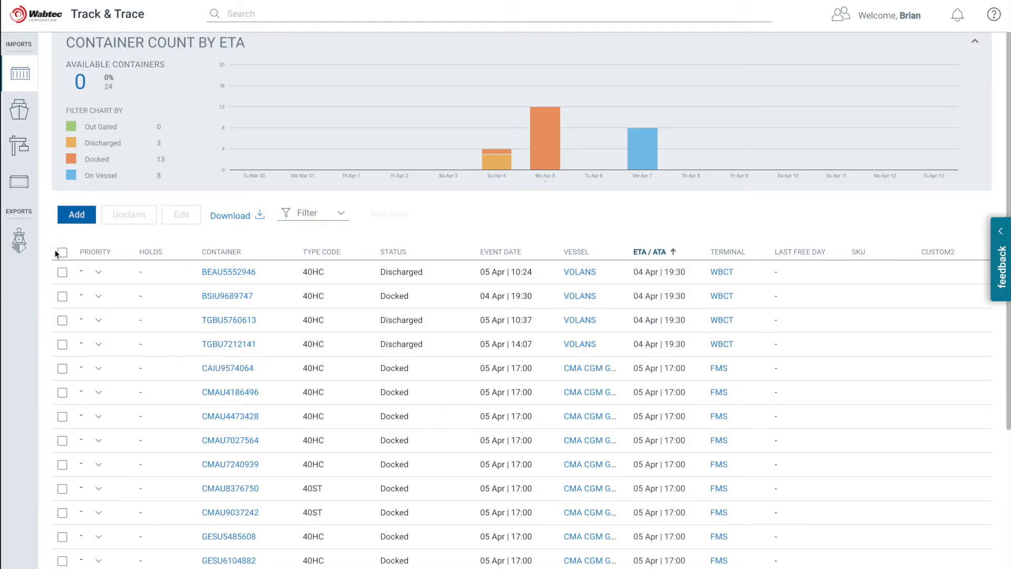
{"action": "mouse_move", "coordinate": [53, 356]}
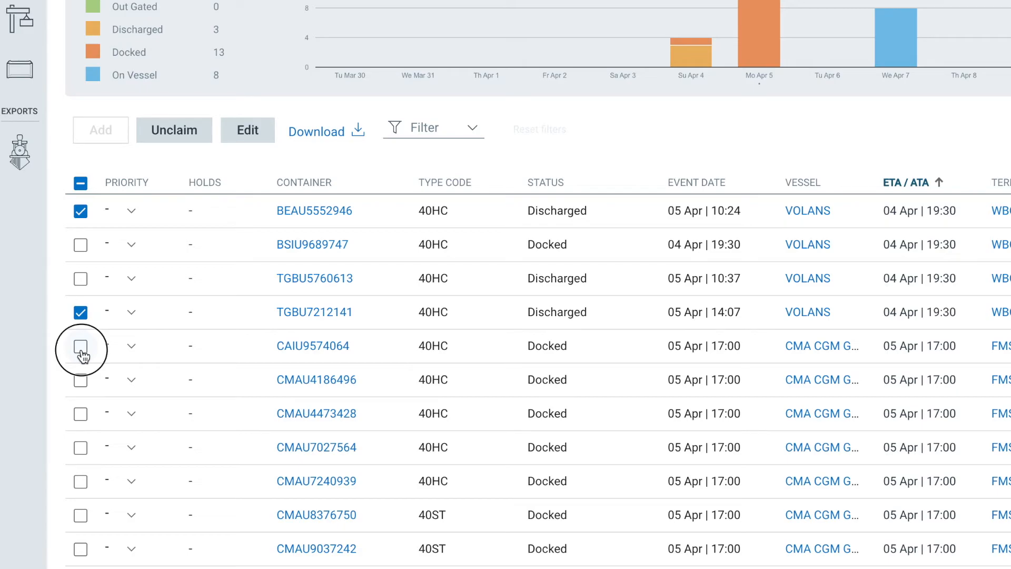
Unclaim BEAU5552946, TGBU7212141, CAIU9574064 and CMAU4473428, confirming the removal
{"action": "left_click", "coordinate": [80, 345]}
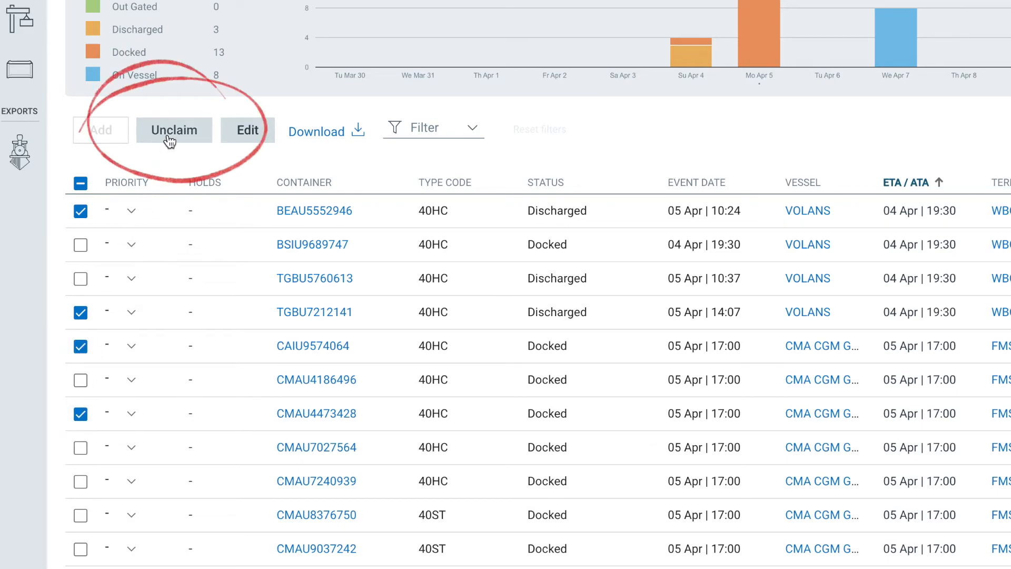
{"action": "left_click", "coordinate": [173, 129]}
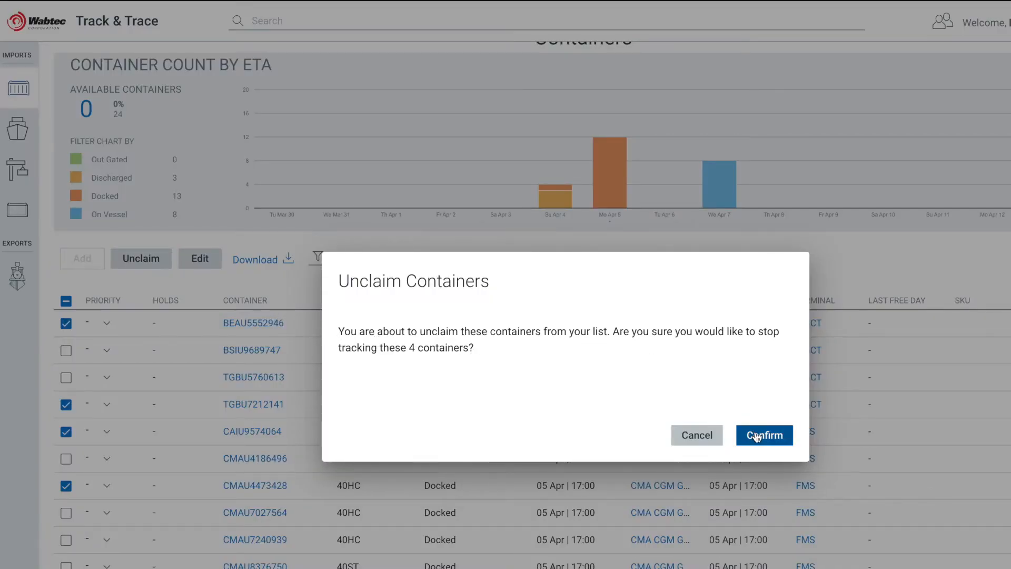
{"action": "left_click", "coordinate": [764, 434]}
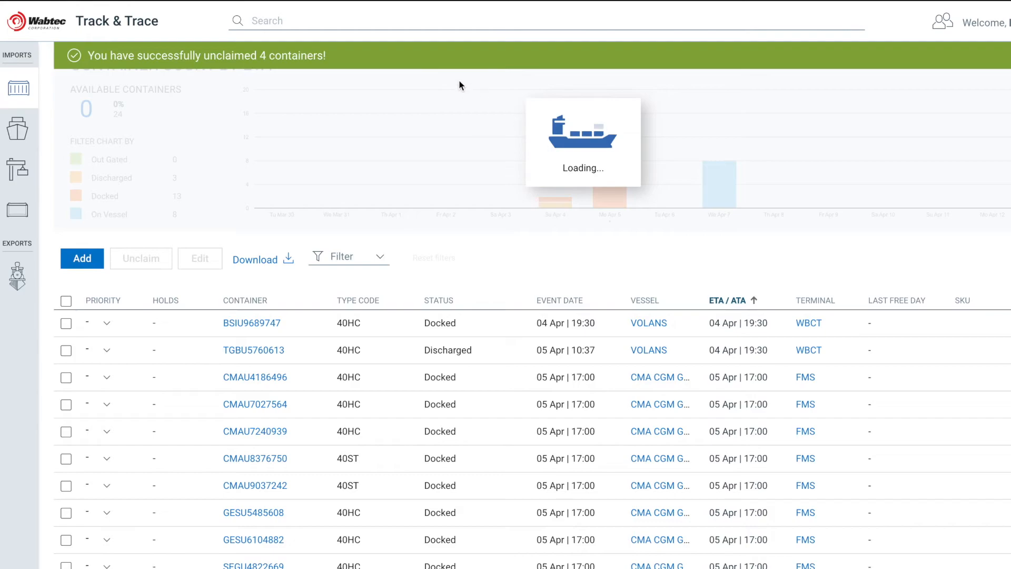